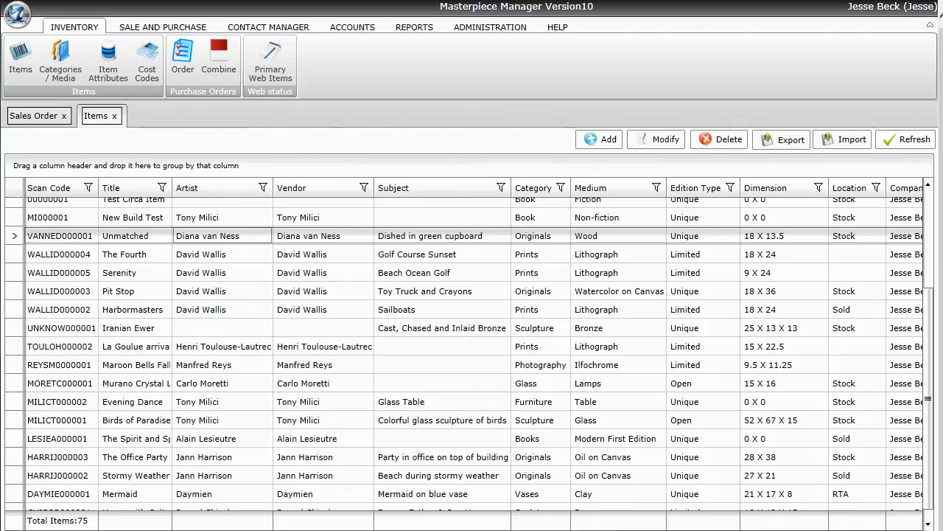
{"action": "mouse_move", "coordinate": [415, 58]}
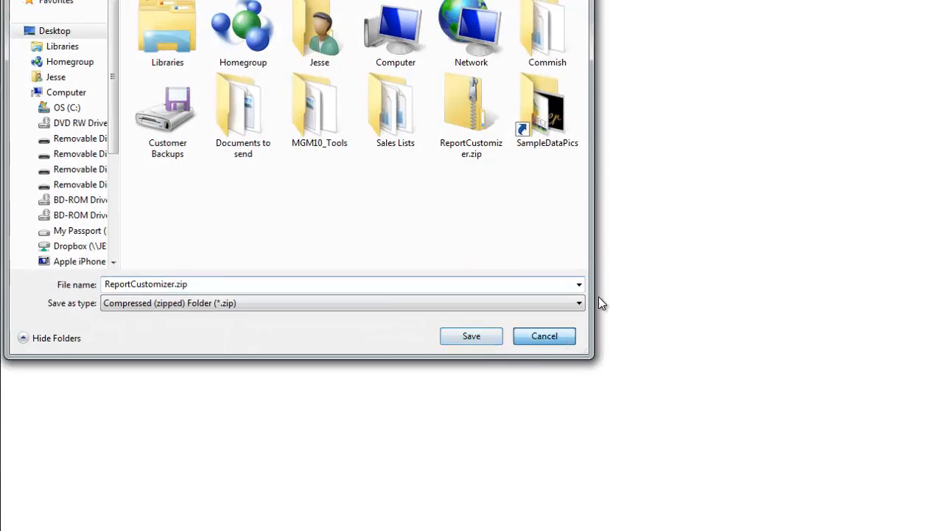
Save ReportCustomizer.zip to the desktop, keeping its file name.
{"action": "left_click", "coordinate": [471, 336]}
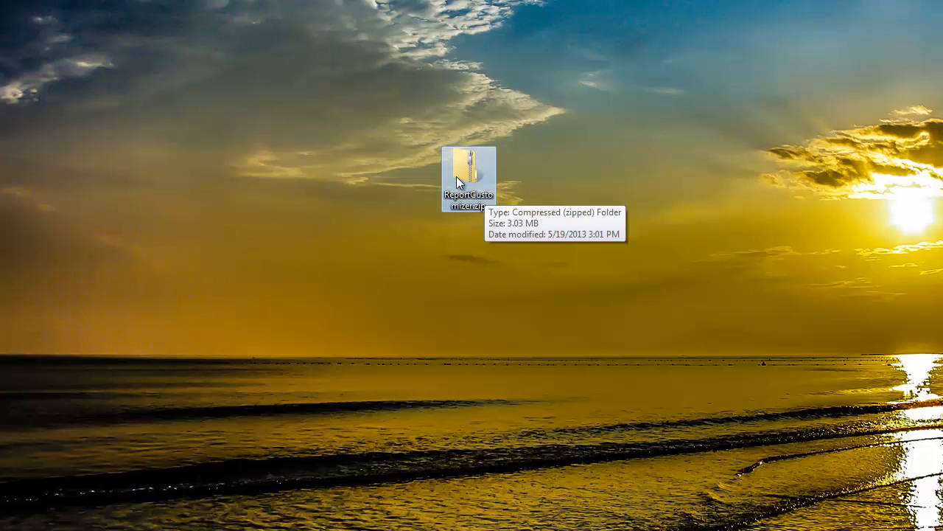
Run ReportCustomizer.msi from inside the zip, allowing the unverified installer, and close the folder window.
{"action": "right_click", "coordinate": [468, 177]}
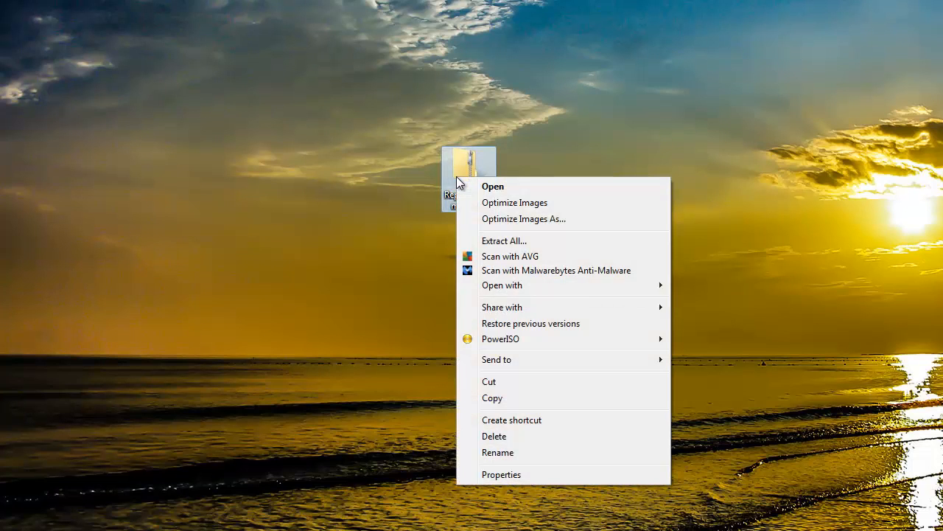
{"action": "left_click", "coordinate": [493, 186]}
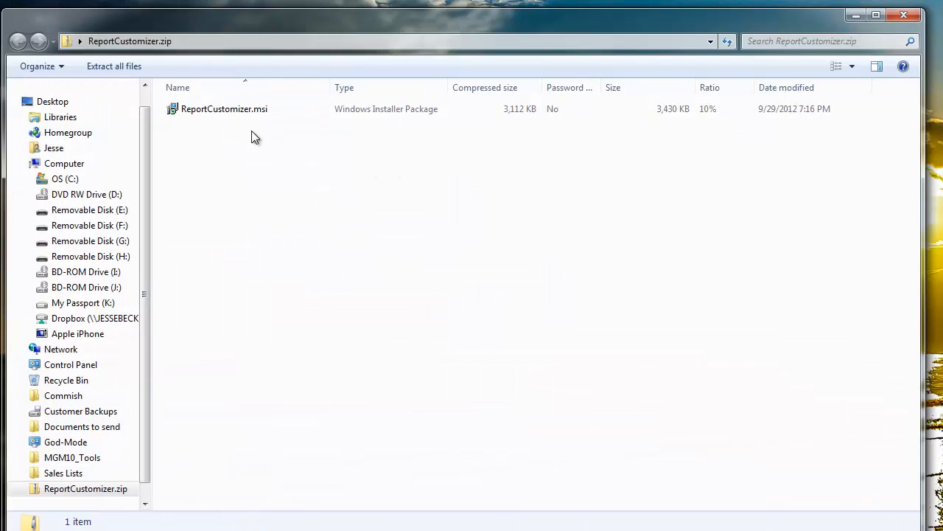
{"action": "double_click", "coordinate": [224, 109]}
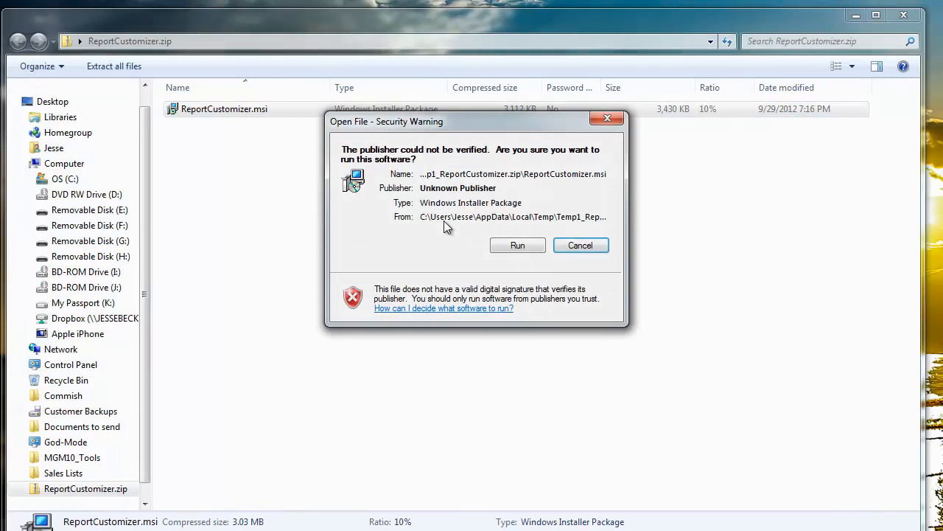
{"action": "mouse_move", "coordinate": [498, 193]}
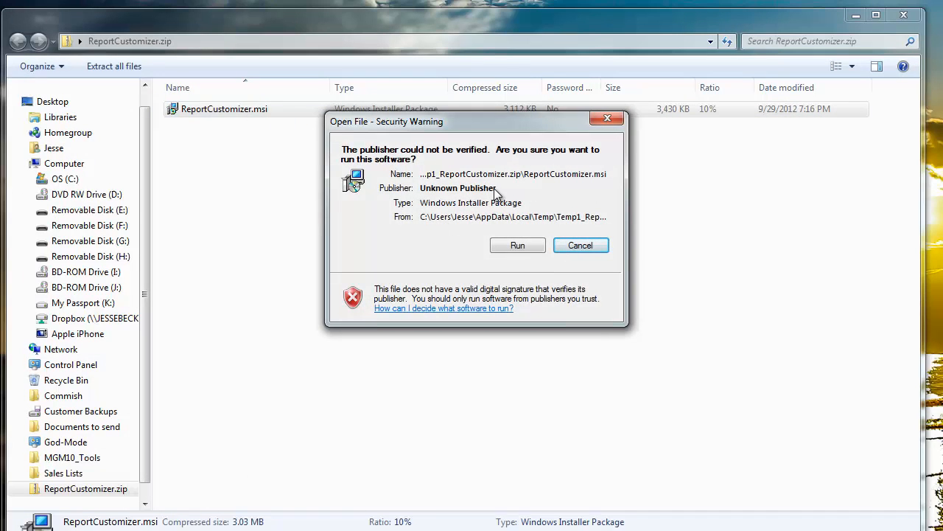
{"action": "mouse_move", "coordinate": [534, 271]}
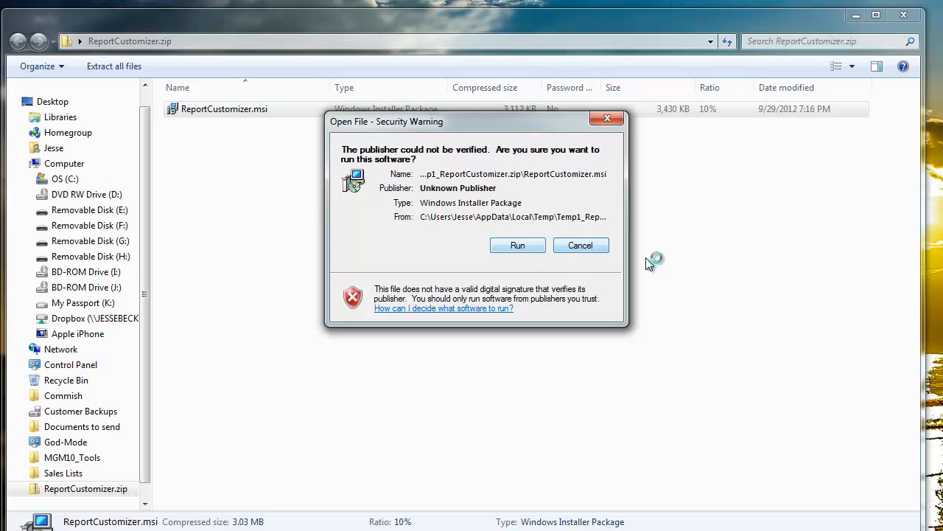
{"action": "left_click", "coordinate": [581, 245]}
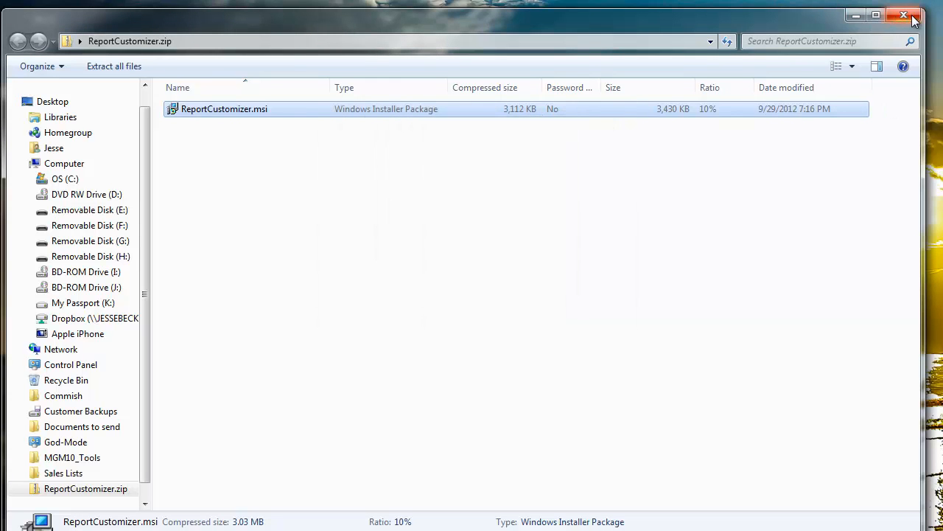
{"action": "left_click", "coordinate": [906, 15]}
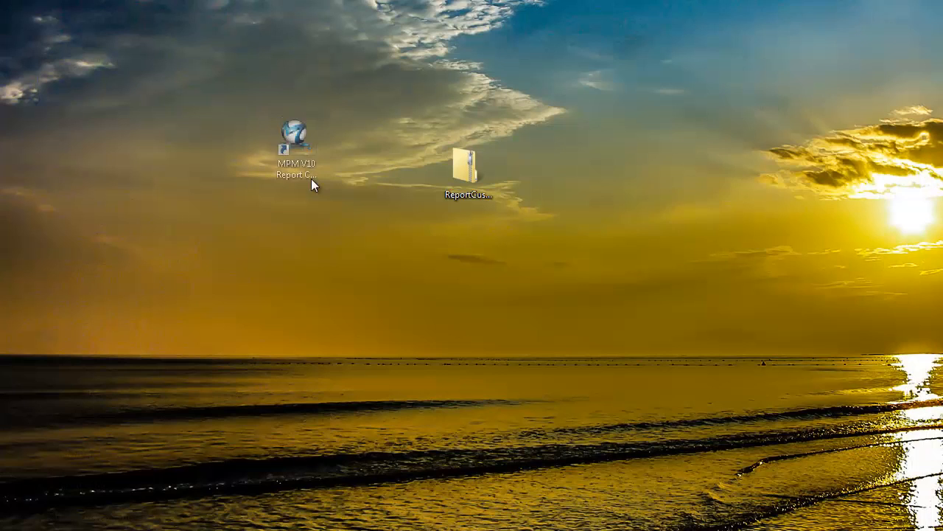
Launch Report Designer from the desktop shortcut and log in with company, user name and password.
{"action": "left_click", "coordinate": [301, 147]}
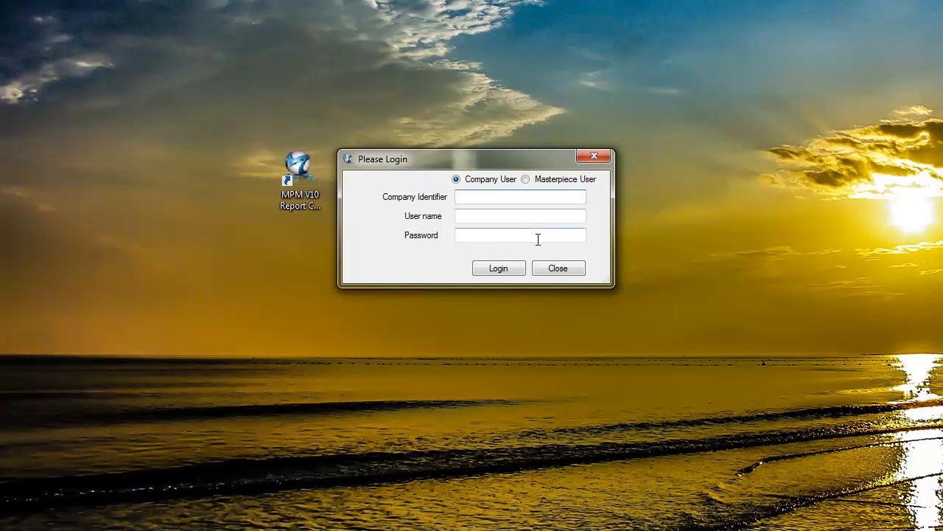
{"action": "type", "text": "ies"}
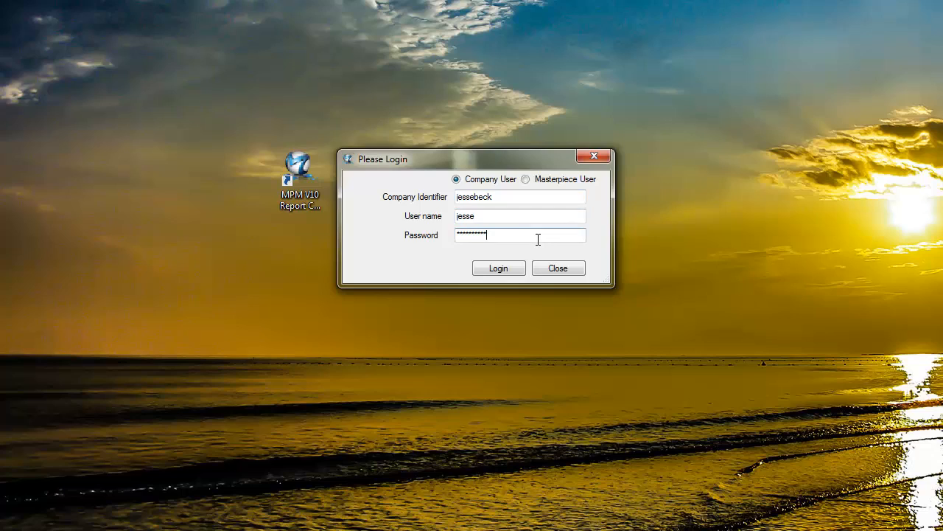
{"action": "left_click", "coordinate": [498, 268]}
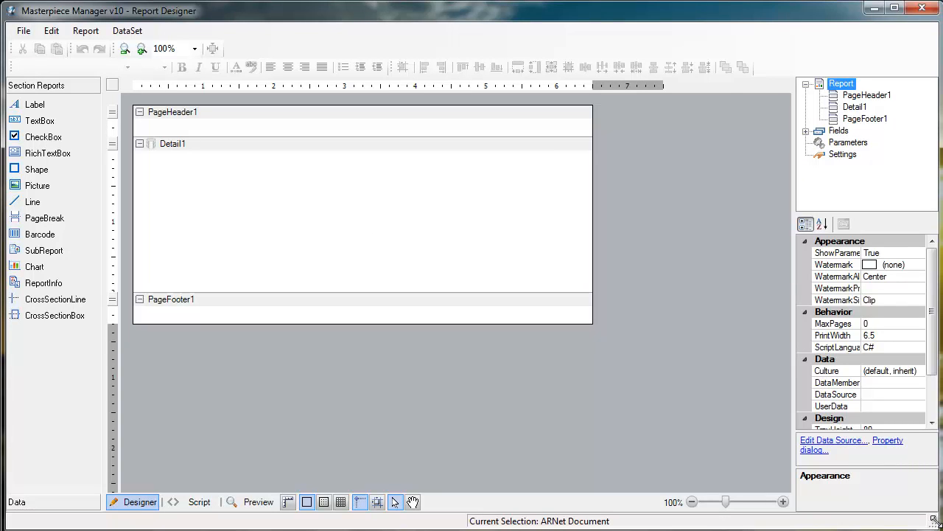
{"action": "mouse_move", "coordinate": [519, 197]}
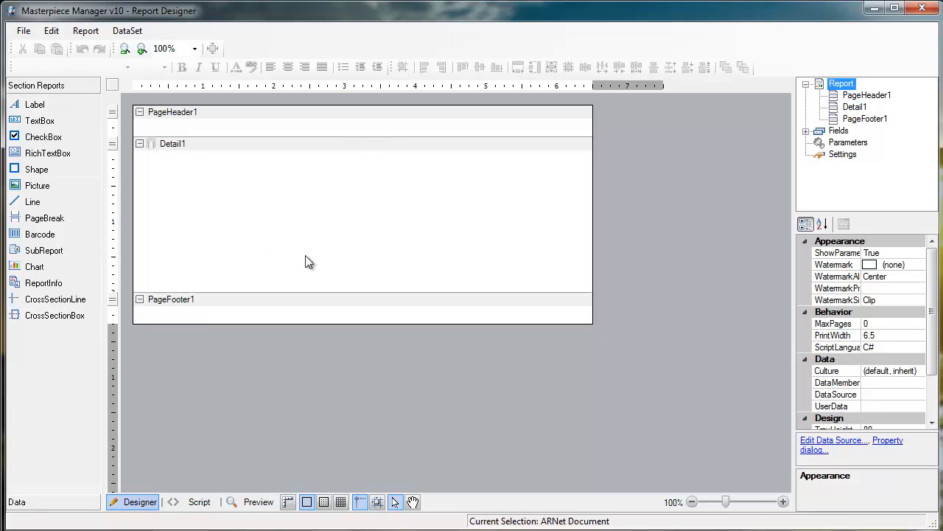
{"action": "mouse_move", "coordinate": [793, 291]}
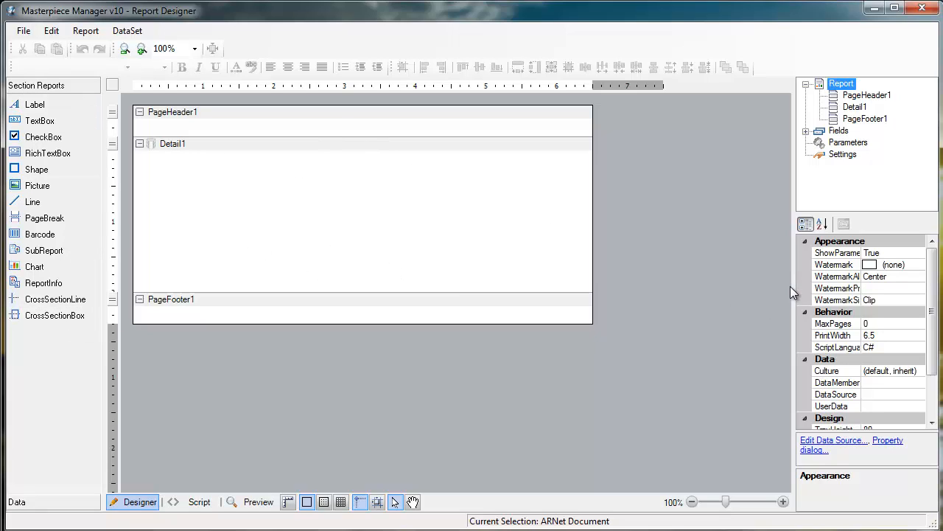
{"action": "mouse_move", "coordinate": [755, 345]}
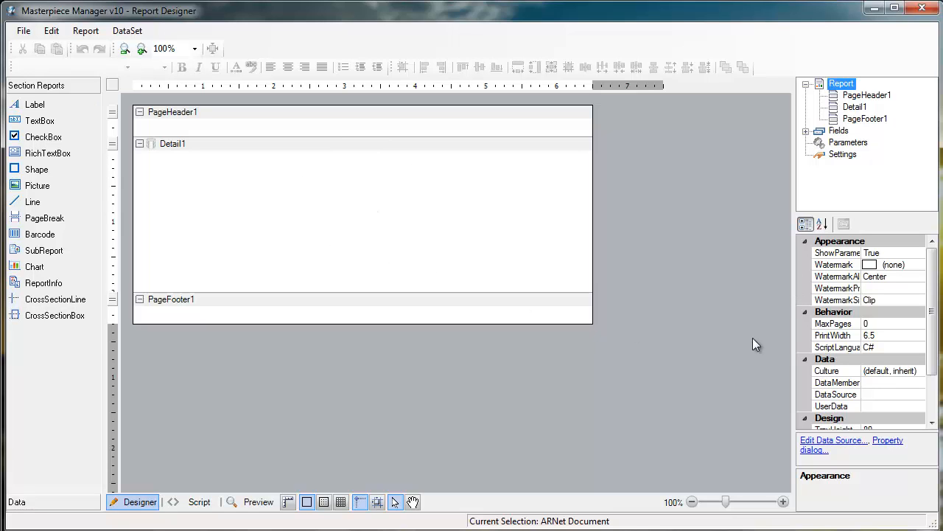
Open the Receipt template from the Open Report Templates list.
{"action": "left_click", "coordinate": [23, 30]}
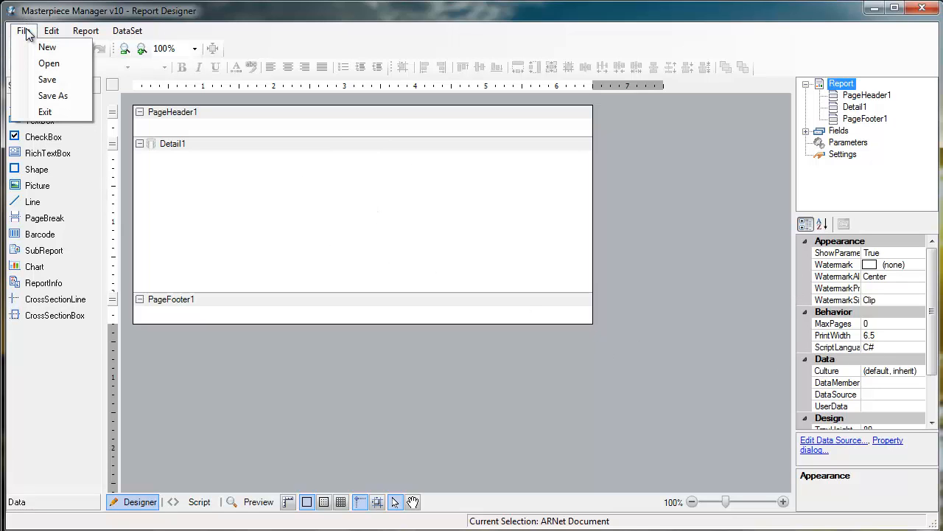
{"action": "left_click", "coordinate": [49, 62]}
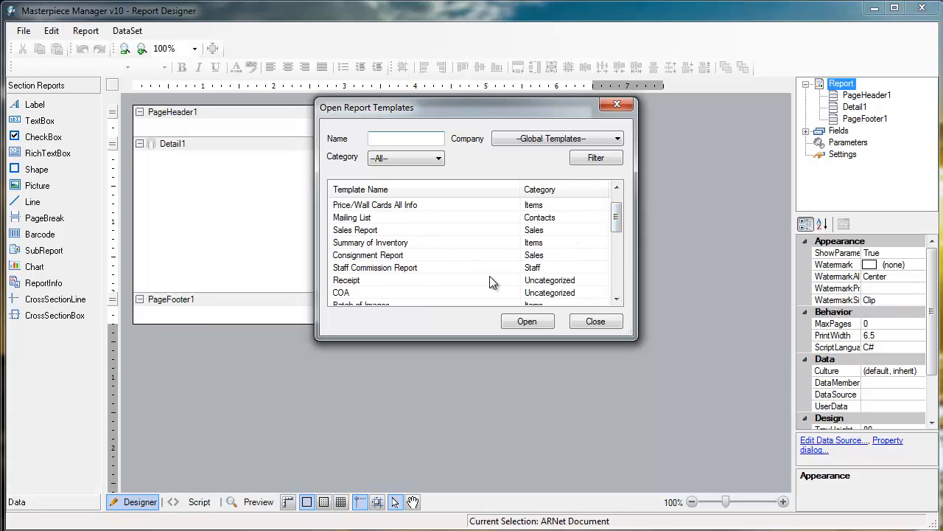
{"action": "left_click", "coordinate": [368, 280]}
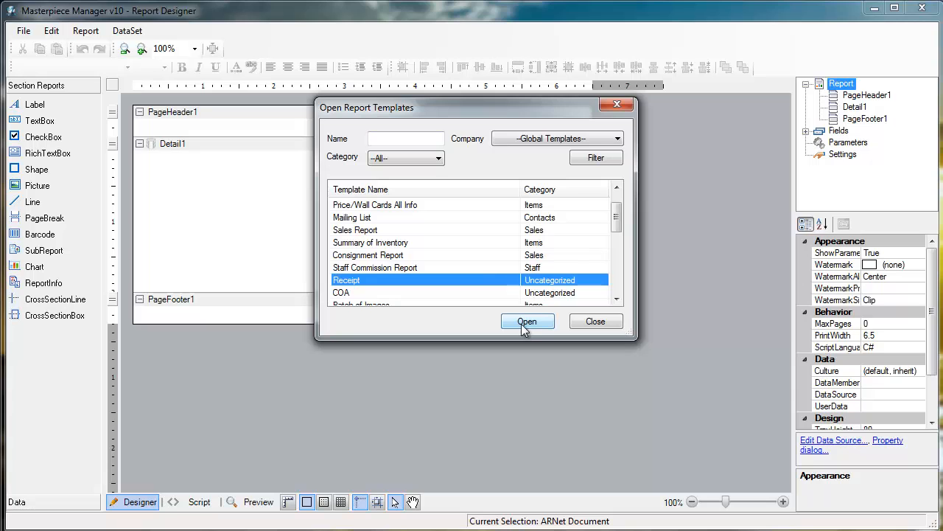
{"action": "left_click", "coordinate": [528, 321]}
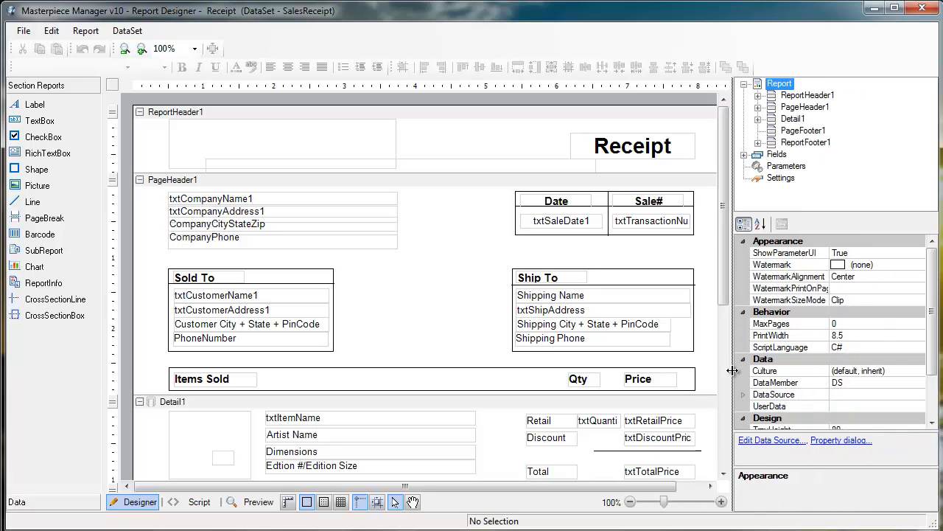
{"action": "mouse_move", "coordinate": [553, 333]}
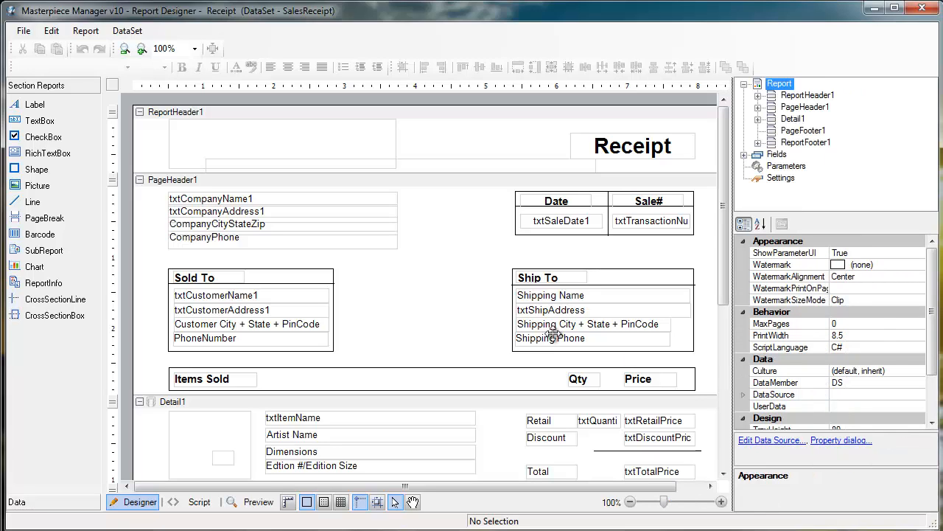
{"action": "scroll", "scroll_direction": "down", "scroll_amount": 3}
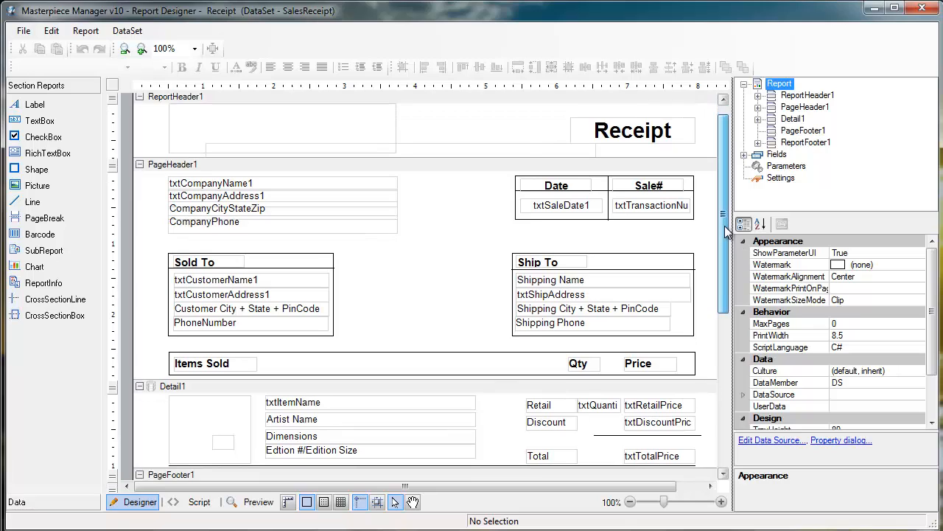
{"action": "scroll", "scroll_direction": "down", "scroll_amount": 3}
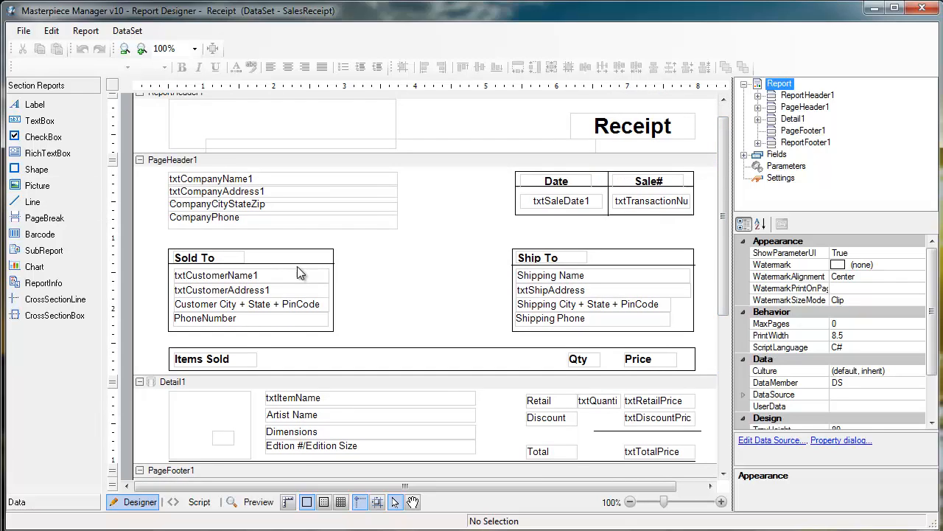
{"action": "left_click", "coordinate": [283, 126]}
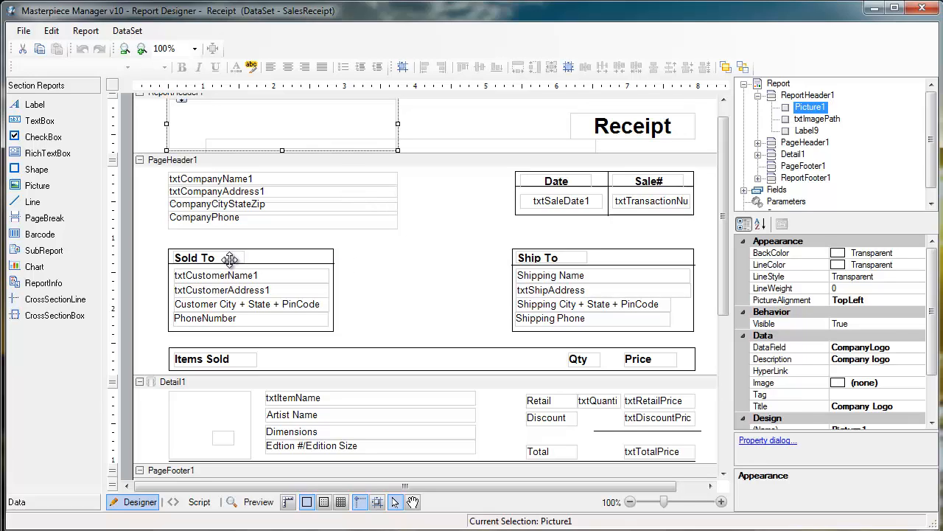
Place a new empty label (Label10) in PageHeader1 between the Sold To and Ship To boxes.
{"action": "left_click", "coordinate": [195, 256]}
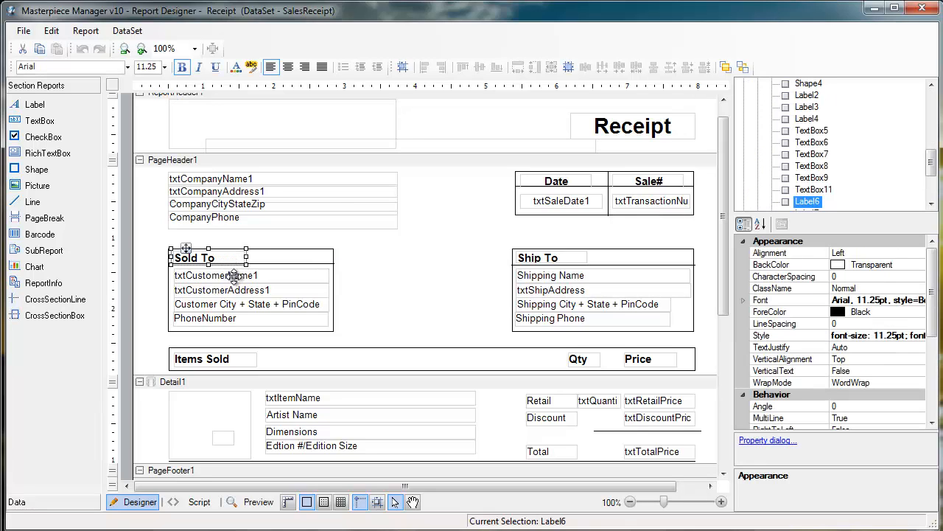
{"action": "left_click", "coordinate": [216, 276]}
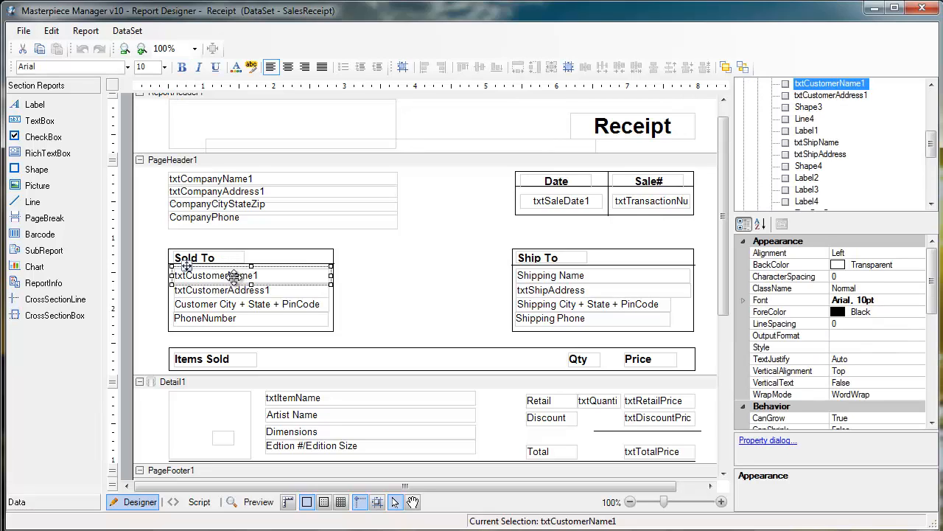
{"action": "left_click", "coordinate": [195, 256]}
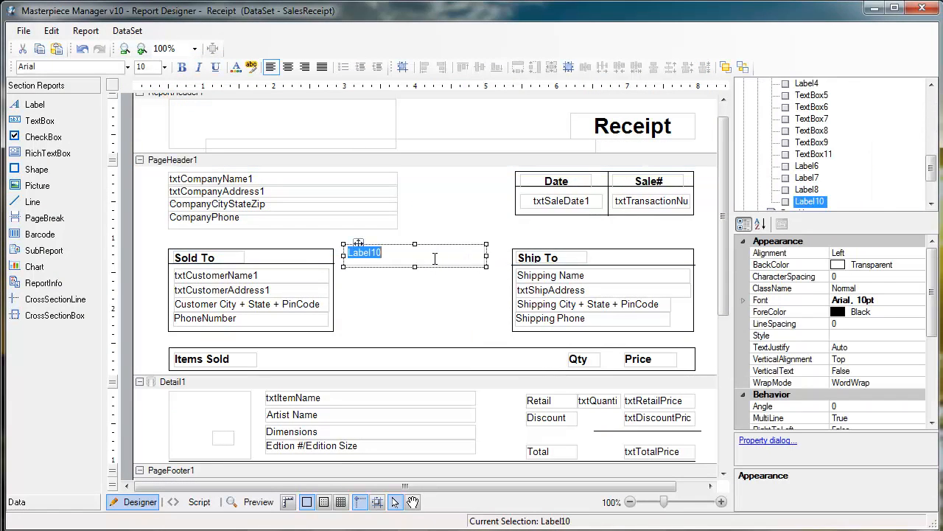
Make the label read 'Test Label' in size 12, bold, red text.
{"action": "type", "text": "Test L"}
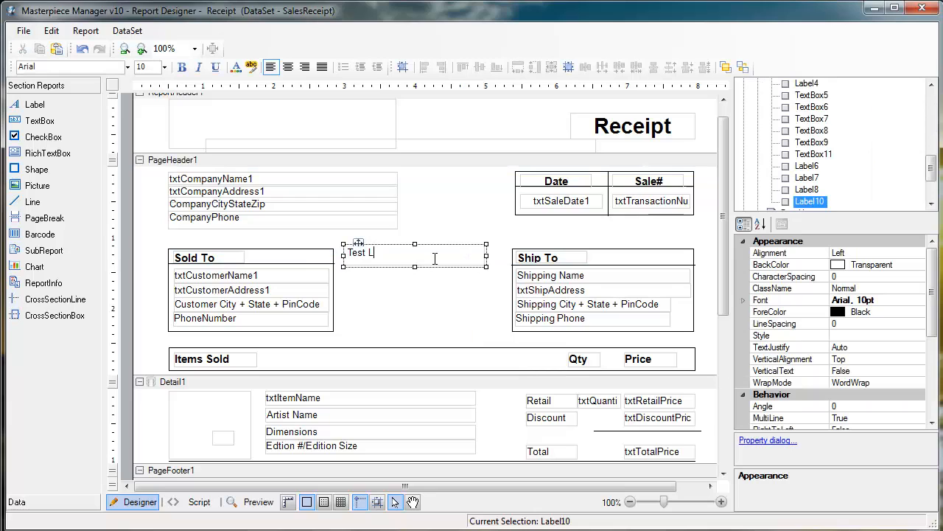
{"action": "type", "text": "abel"}
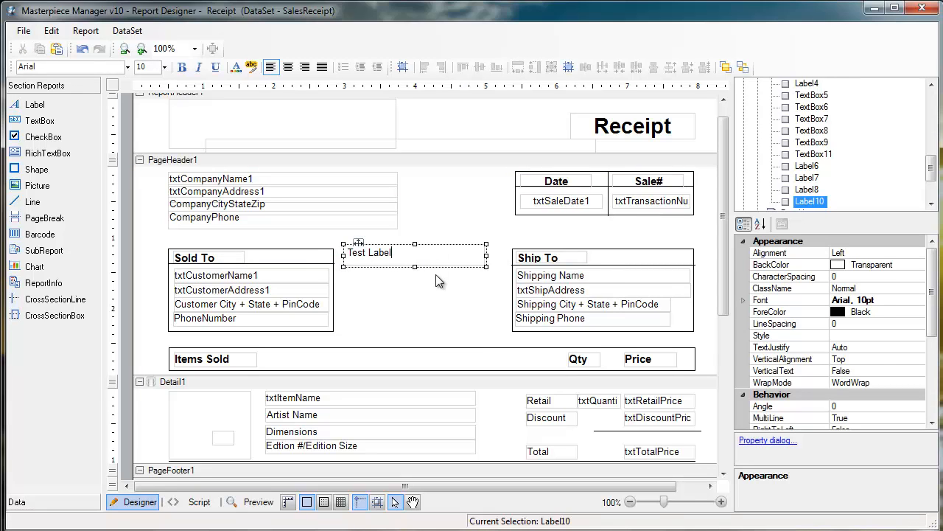
{"action": "left_click", "coordinate": [182, 68]}
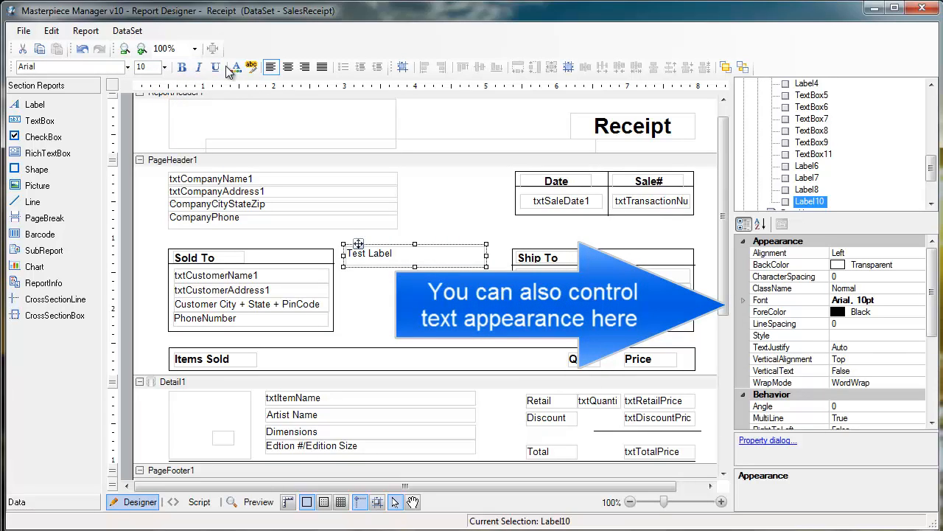
{"action": "mouse_move", "coordinate": [168, 278]}
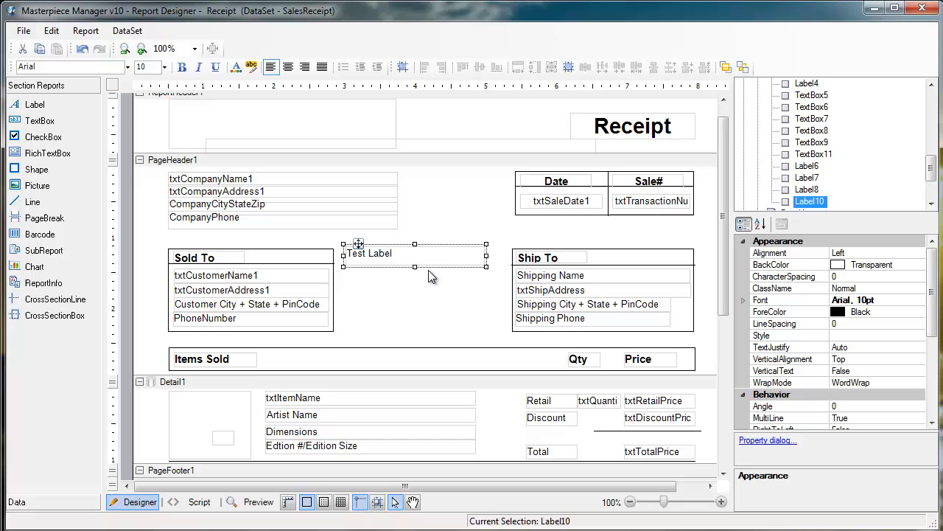
{"action": "left_click", "coordinate": [163, 66]}
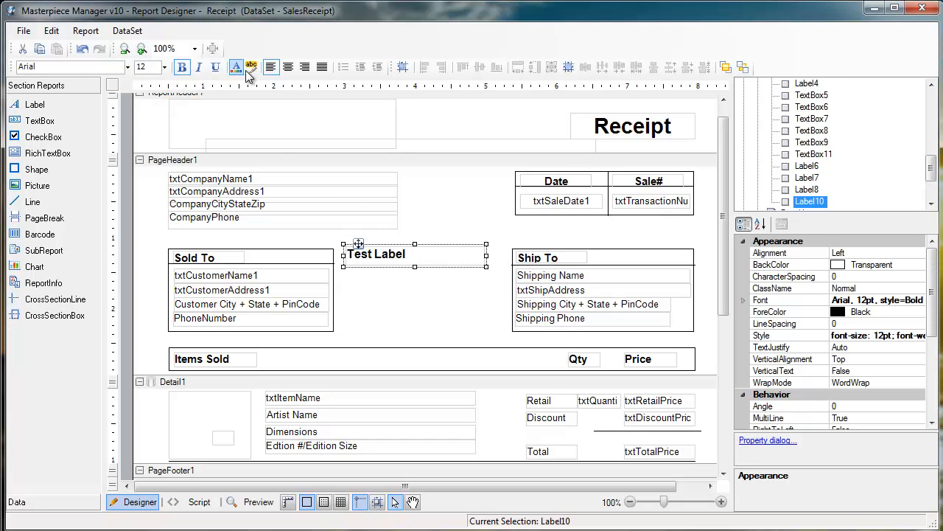
{"action": "left_click", "coordinate": [236, 68]}
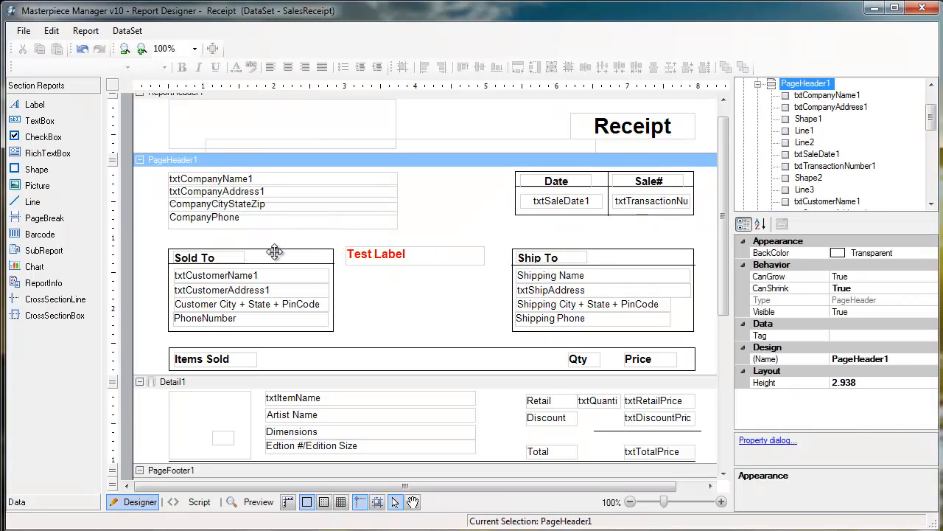
Add TextBox2 below Test Label and bind its DataField property to Staff.
{"action": "left_click", "coordinate": [39, 121]}
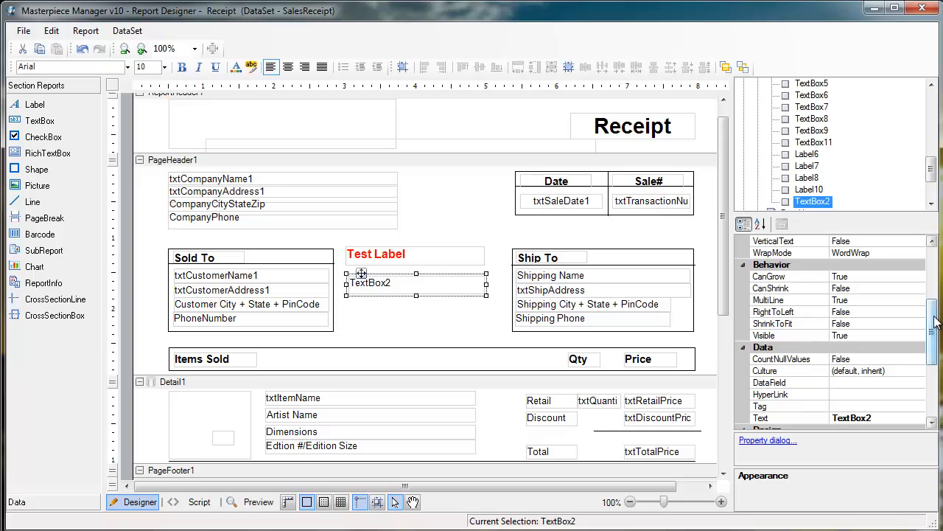
{"action": "left_click", "coordinate": [770, 370]}
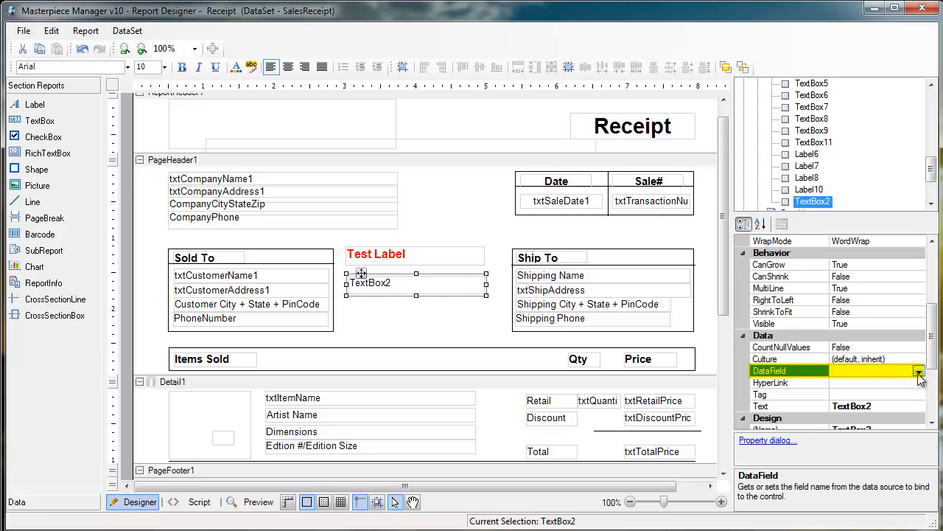
{"action": "left_click", "coordinate": [919, 371]}
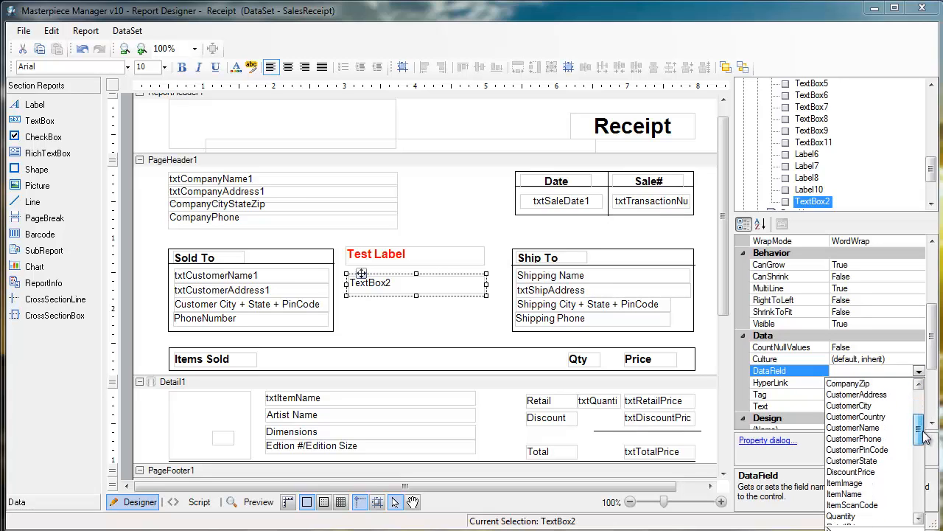
{"action": "scroll", "scroll_direction": "down", "scroll_amount": 3}
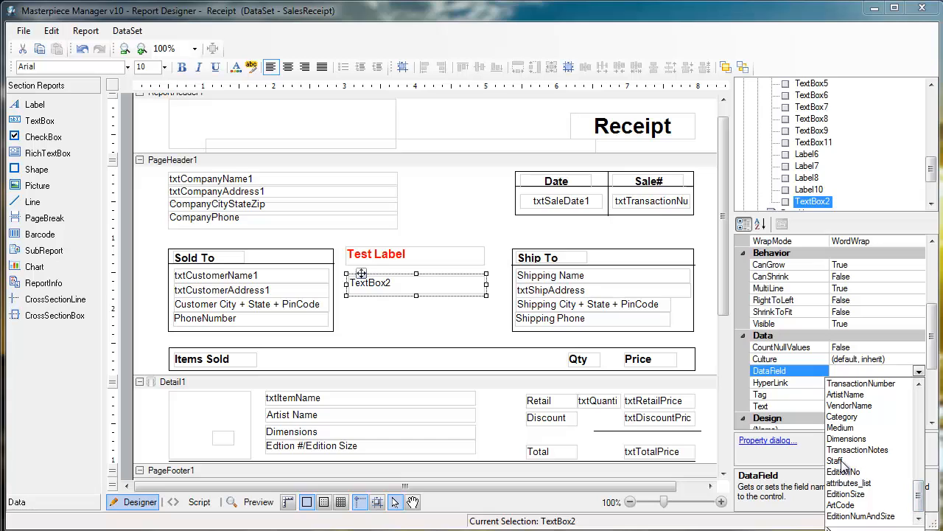
{"action": "left_click", "coordinate": [835, 460]}
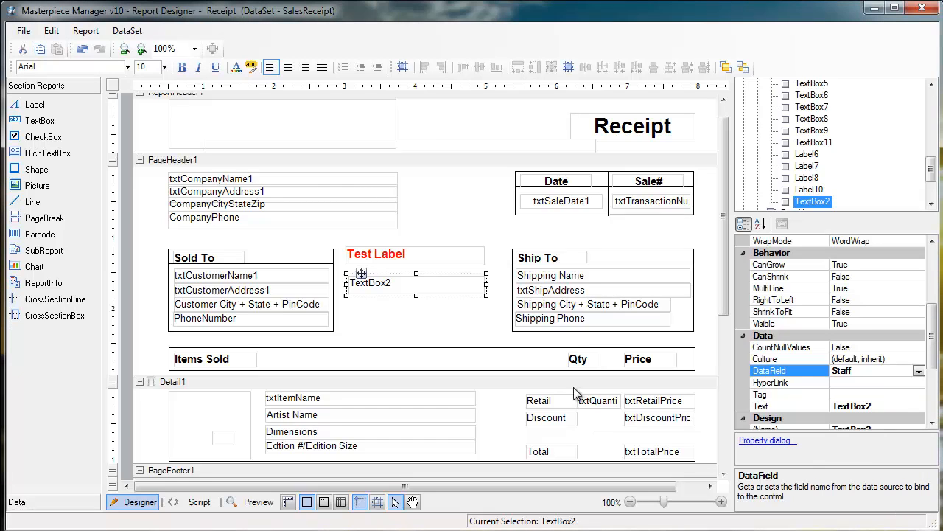
{"action": "mouse_move", "coordinate": [726, 386]}
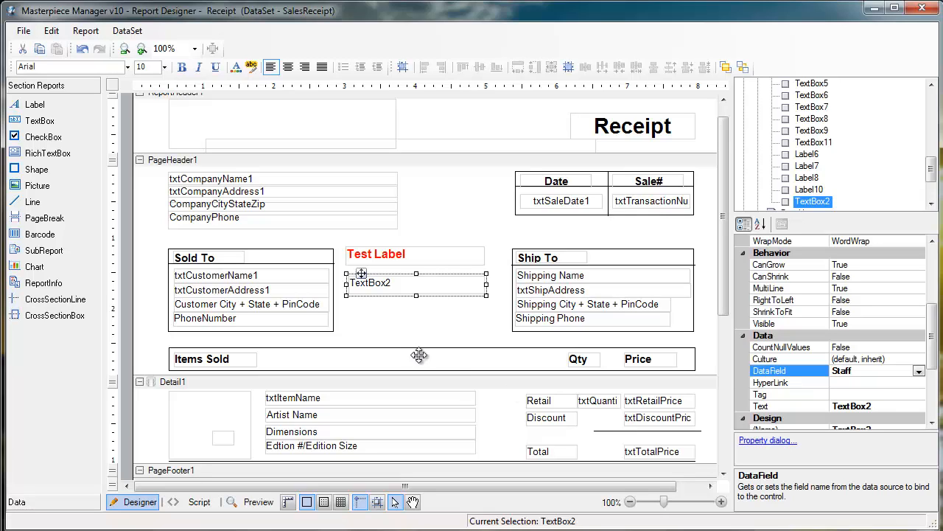
Set TextBox2's displayed text to 'Staff' and deselect it.
{"action": "double_click", "coordinate": [369, 283]}
{"action": "type", "text": "Staff"}
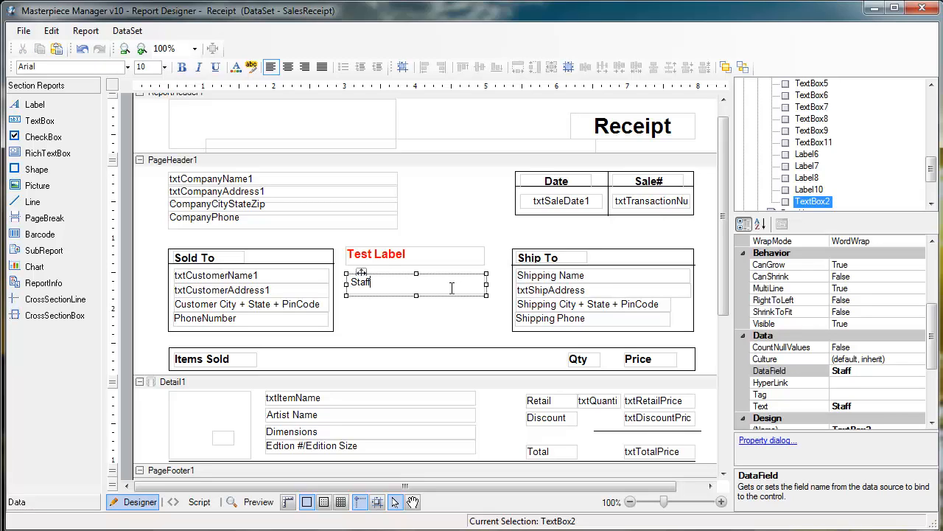
{"action": "left_click", "coordinate": [209, 178]}
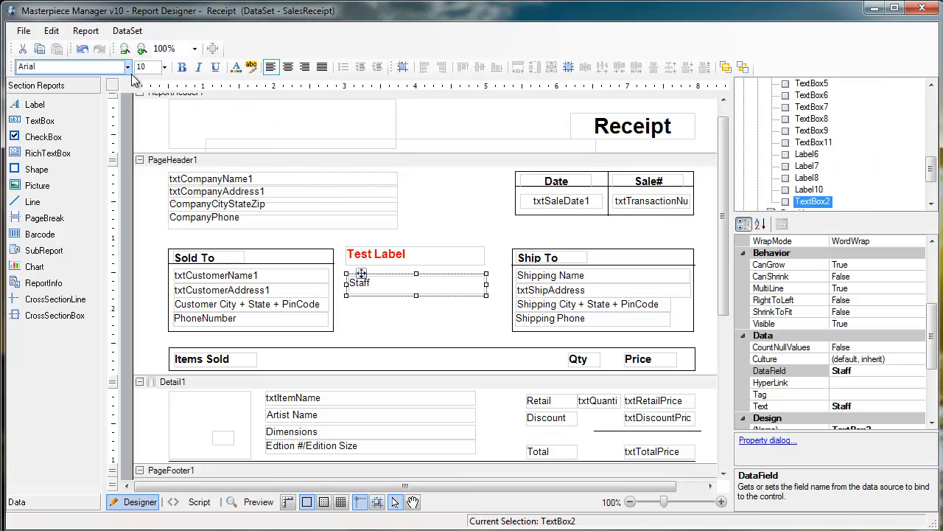
{"action": "left_click", "coordinate": [288, 68]}
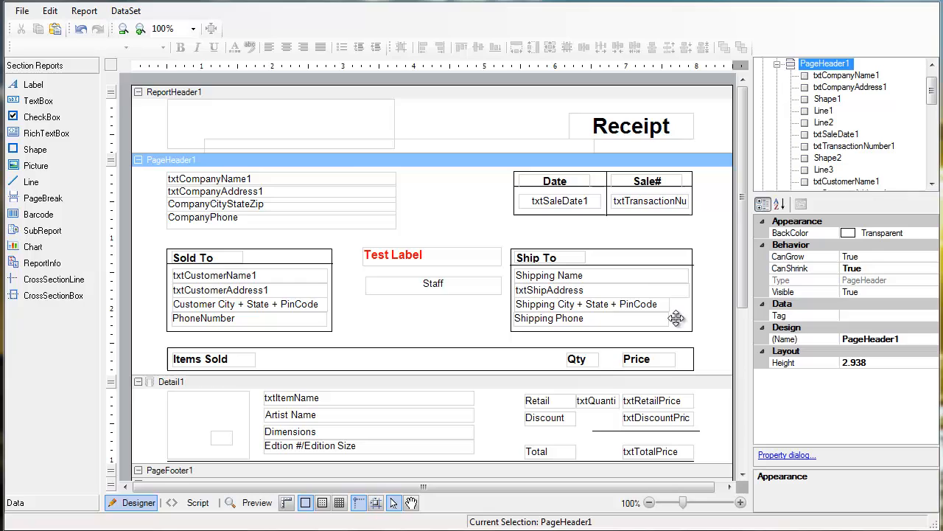
{"action": "left_click", "coordinate": [22, 10]}
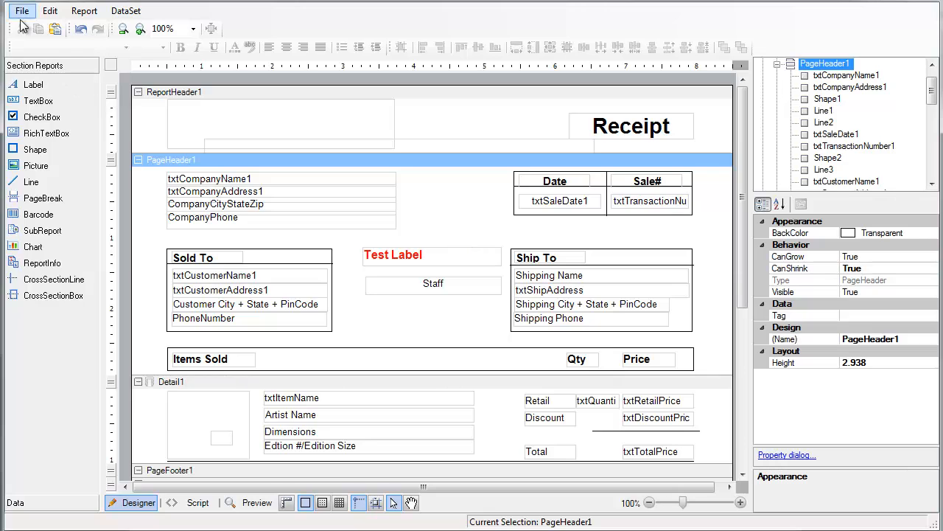
Reopen the Open Report Templates list and filter it by the chosen company.
{"action": "left_click", "coordinate": [22, 10]}
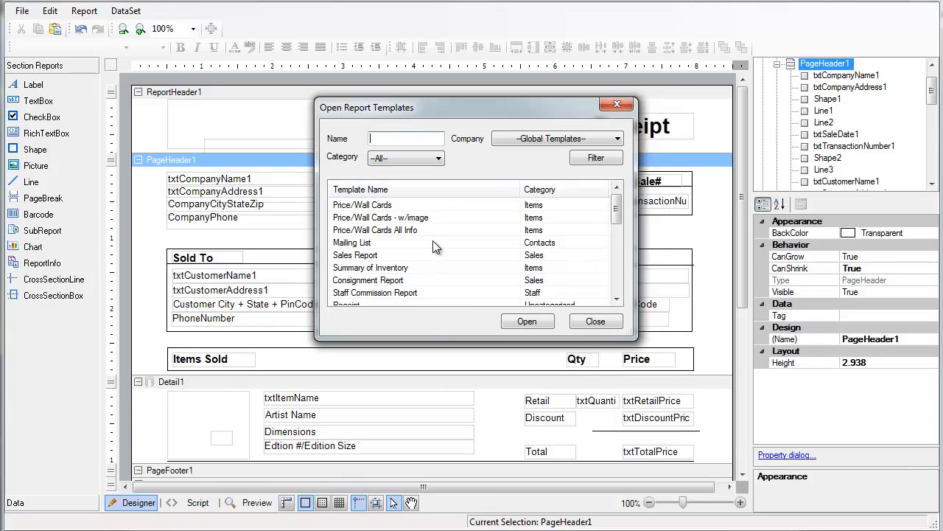
{"action": "mouse_move", "coordinate": [475, 275]}
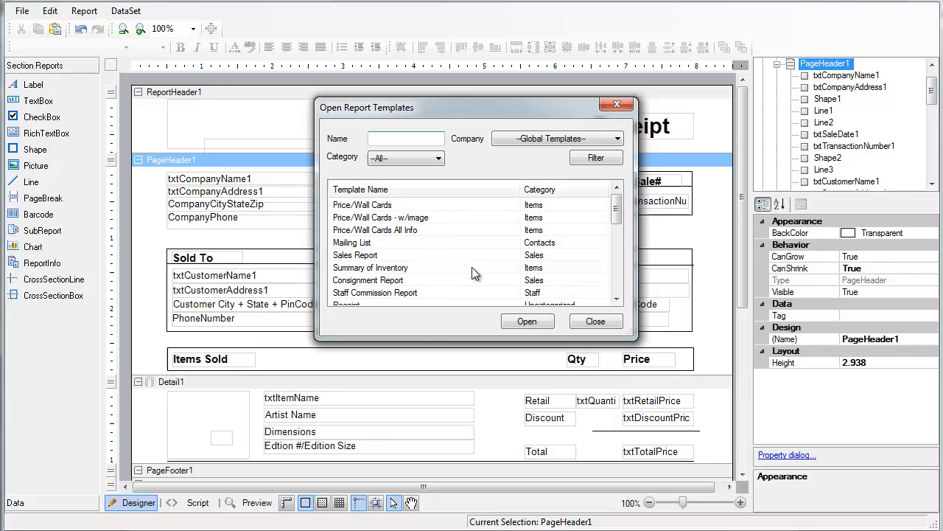
{"action": "mouse_move", "coordinate": [516, 198]}
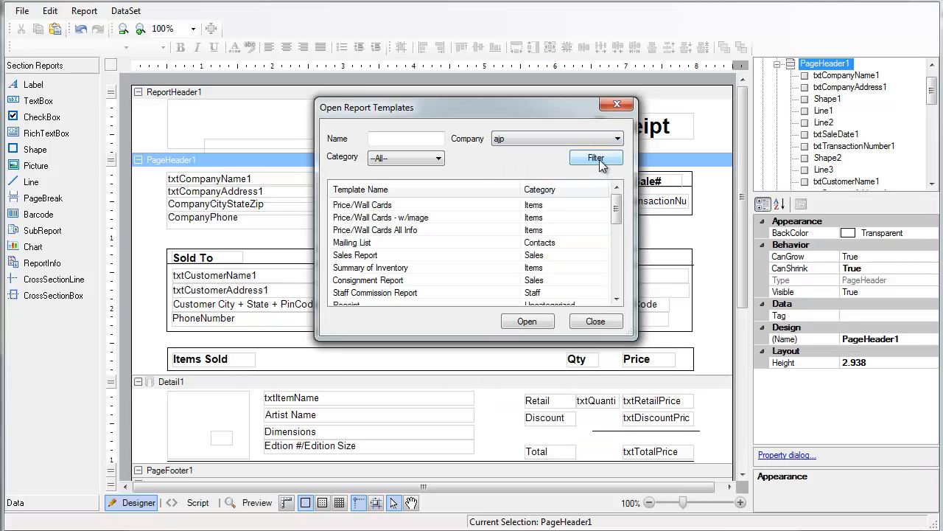
{"action": "left_click", "coordinate": [596, 158]}
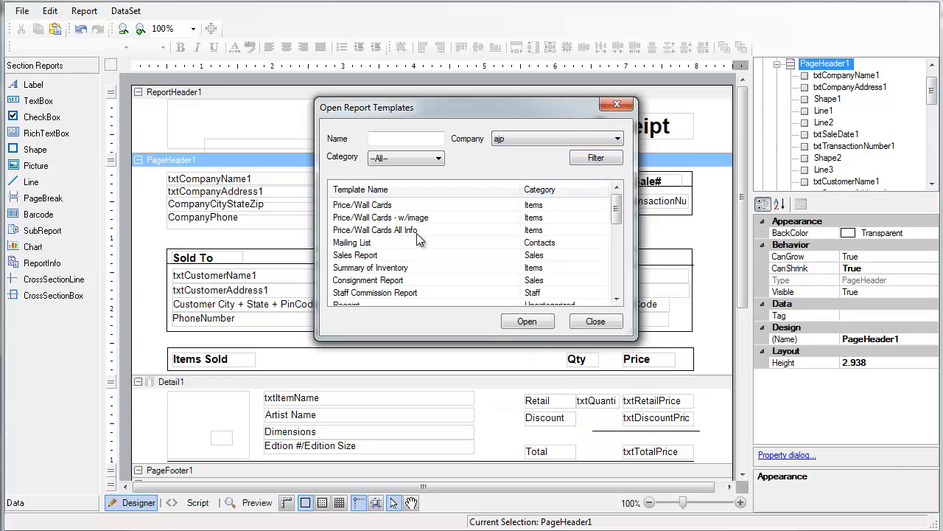